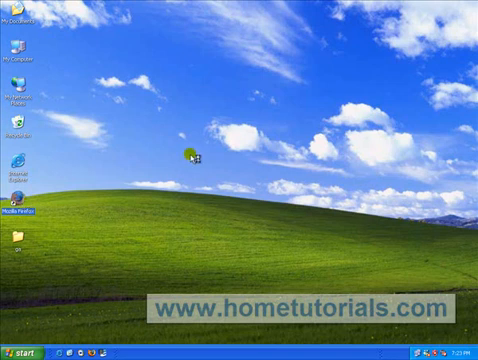
Launch Firefox and go to code.google.com/android.
{"action": "double_click", "coordinate": [16, 203]}
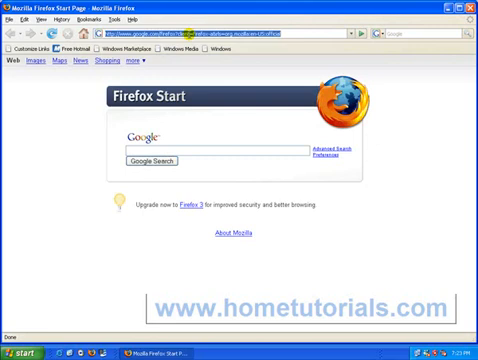
{"action": "type", "text": "code.google.com/android/"}
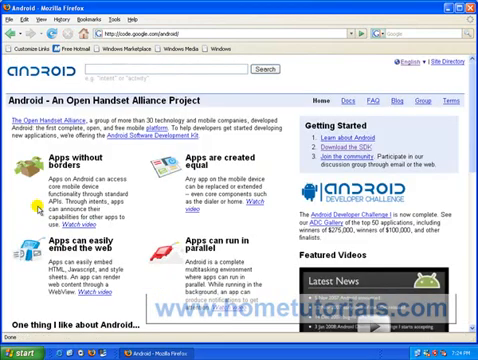
{"action": "mouse_move", "coordinate": [275, 158]}
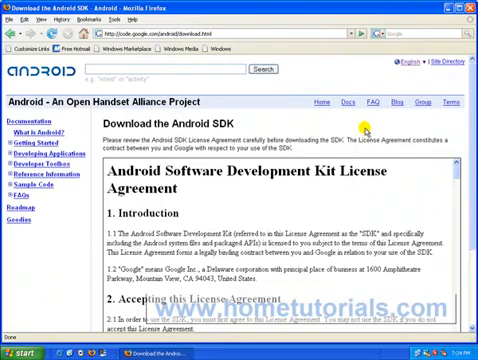
Scroll down through the Android SDK download page and license agreement.
{"action": "scroll", "scroll_direction": "down", "scroll_amount": 3}
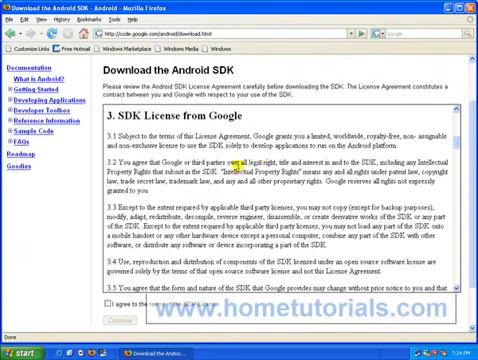
{"action": "scroll", "scroll_direction": "down", "scroll_amount": 3}
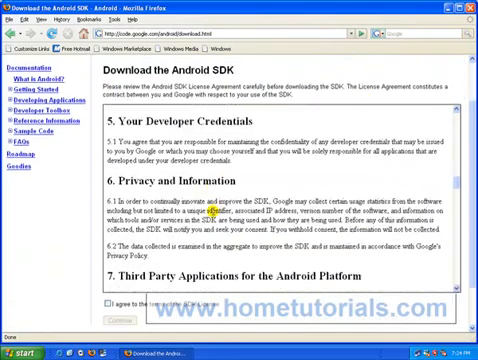
{"action": "scroll", "scroll_direction": "down", "scroll_amount": 3}
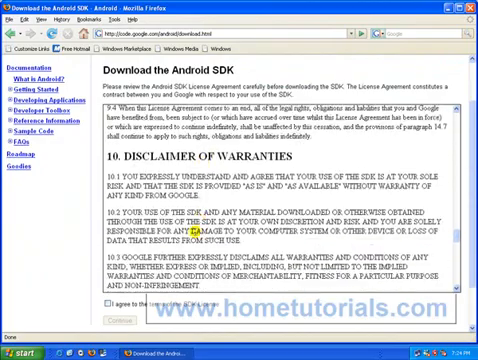
{"action": "scroll", "scroll_direction": "down", "scroll_amount": 3}
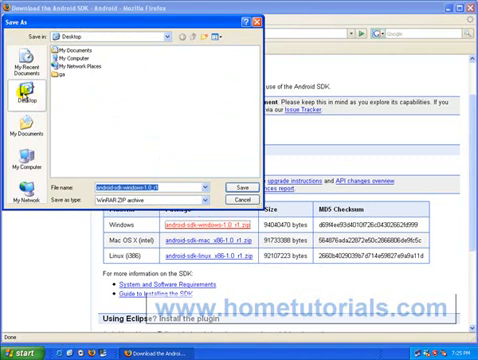
{"action": "mouse_move", "coordinate": [163, 163]}
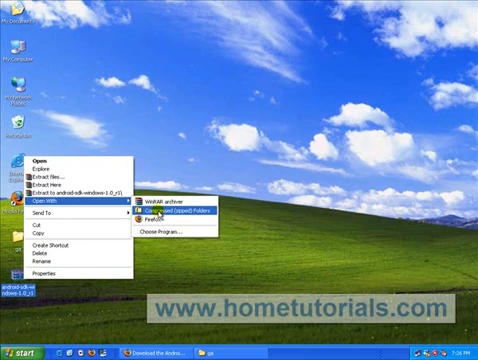
{"action": "mouse_move", "coordinate": [158, 210]}
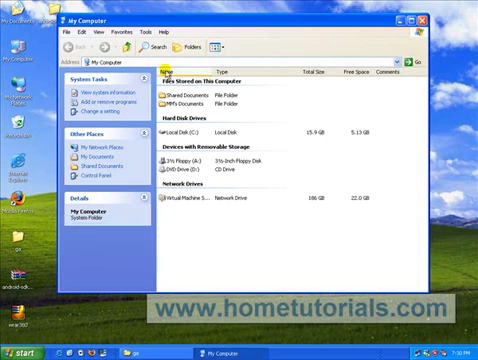
{"action": "mouse_move", "coordinate": [170, 131]}
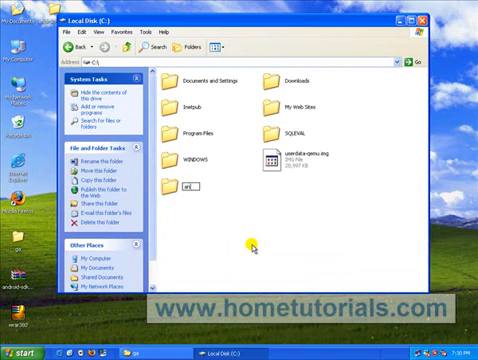
Name the new folder on Local Disk C: 'android'.
{"action": "type", "text": "android"}
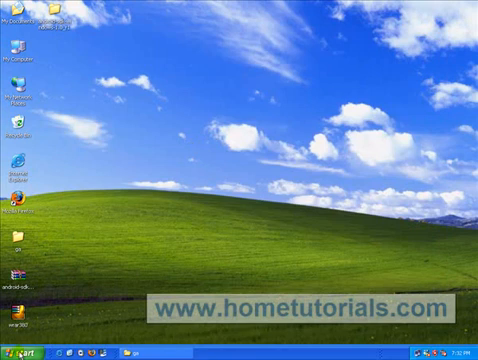
Open the Windows Start menu.
{"action": "left_click", "coordinate": [22, 346]}
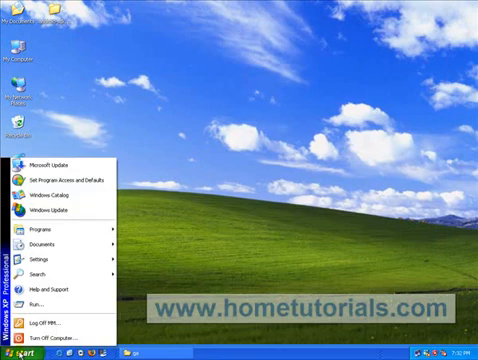
{"action": "mouse_move", "coordinate": [45, 256]}
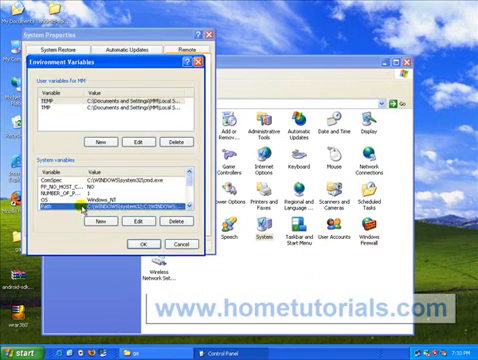
Scroll through the system environment variables to review Path.
{"action": "scroll", "scroll_direction": "down", "scroll_amount": 3}
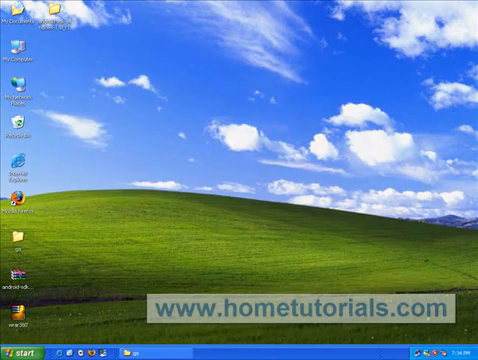
Open the Run dialog from the Start menu.
{"action": "left_click", "coordinate": [22, 349]}
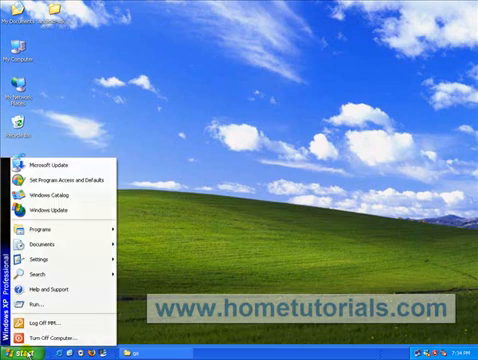
{"action": "left_click", "coordinate": [32, 295]}
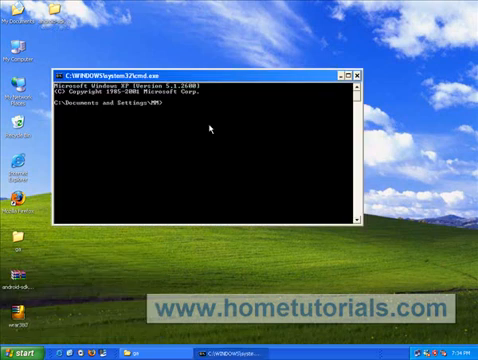
Enter the 'emulator' command at the prompt.
{"action": "type", "text": "en"}
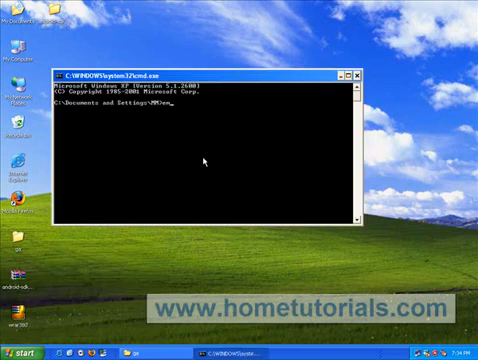
{"action": "type", "text": "mulator"}
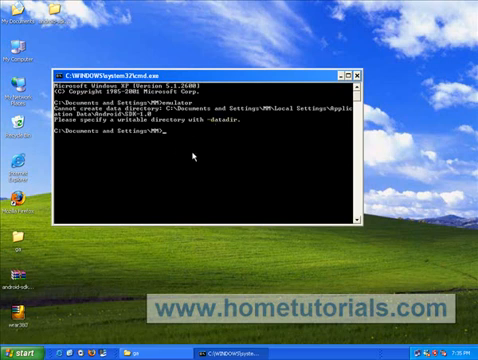
{"action": "mouse_move", "coordinate": [190, 160]}
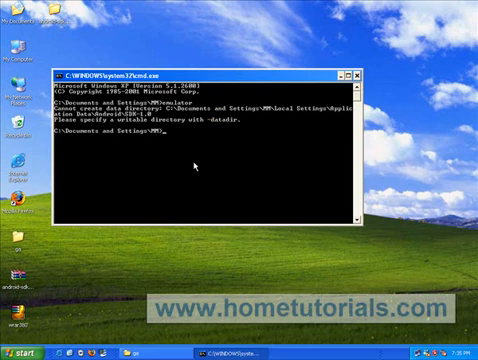
Run 'emulator -datadir c:\' to launch the emulator with data on C:.
{"action": "type", "text": "emulator"}
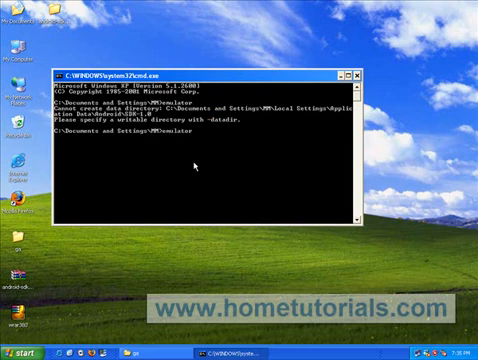
{"action": "type", "text": "-dt"}
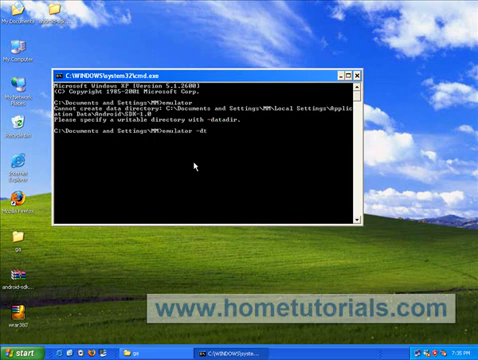
{"action": "type", "text": "-datadir"}
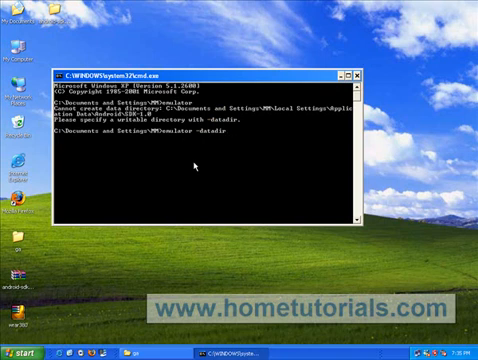
{"action": "type", "text": "c"}
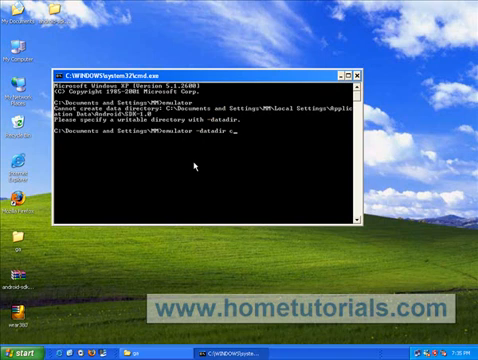
{"action": "type", "text": ":"}
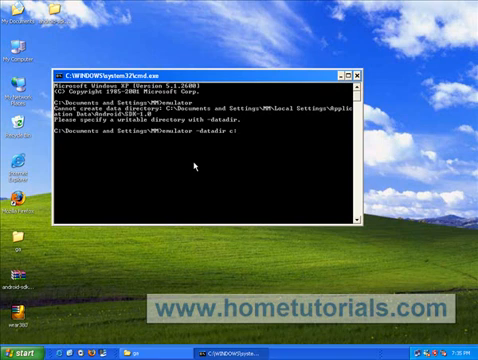
{"action": "type", "text": "\\"}
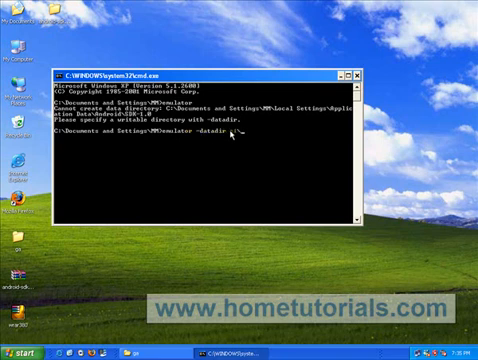
{"action": "type", "text": "c:"}
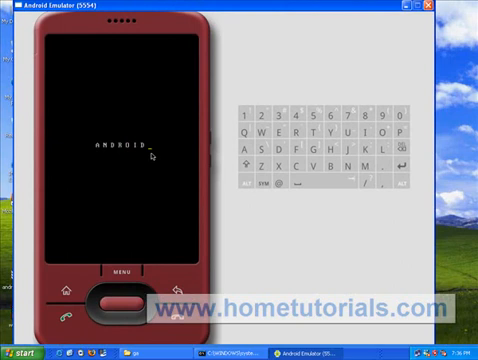
{"action": "mouse_move", "coordinate": [155, 150]}
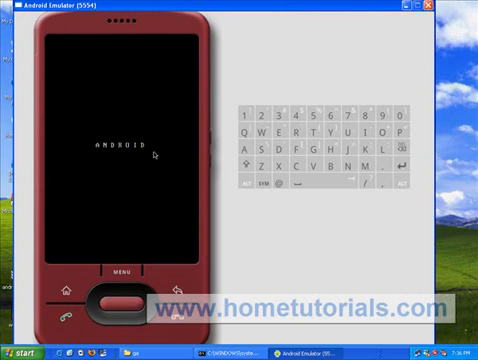
{"action": "mouse_move", "coordinate": [157, 152]}
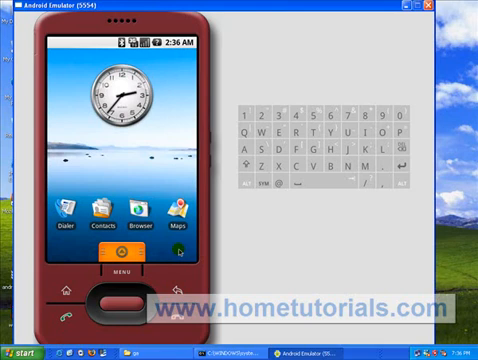
Open the app drawer from the bottom tab of the home screen.
{"action": "left_click", "coordinate": [120, 254]}
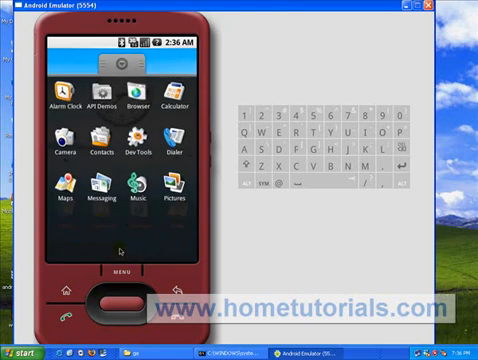